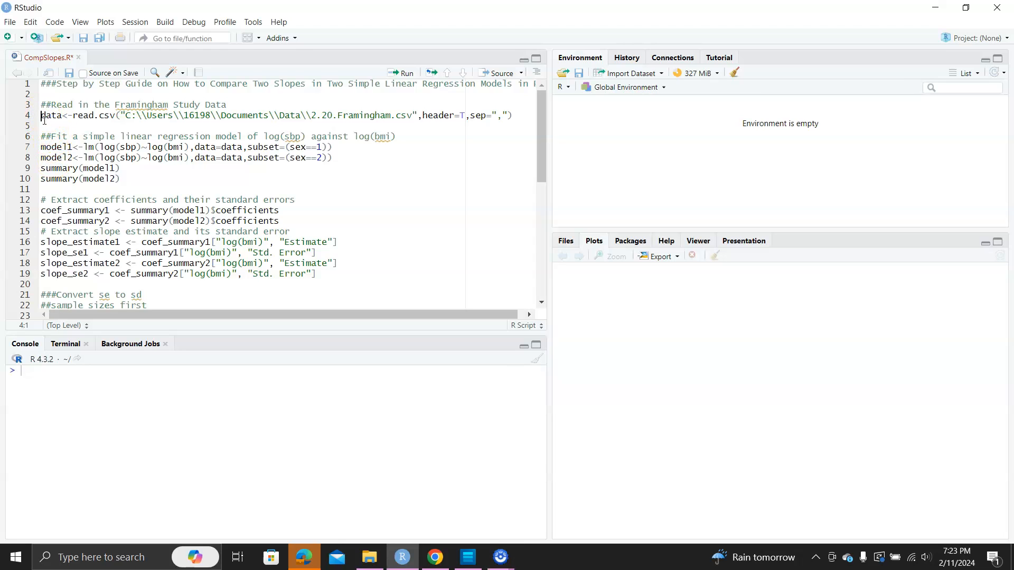
Step: Run the read.csv, lm and summary lines to fit log(sbp)~log(bmi) models for both sexes
{"action": "left_click", "coordinate": [404, 73]}
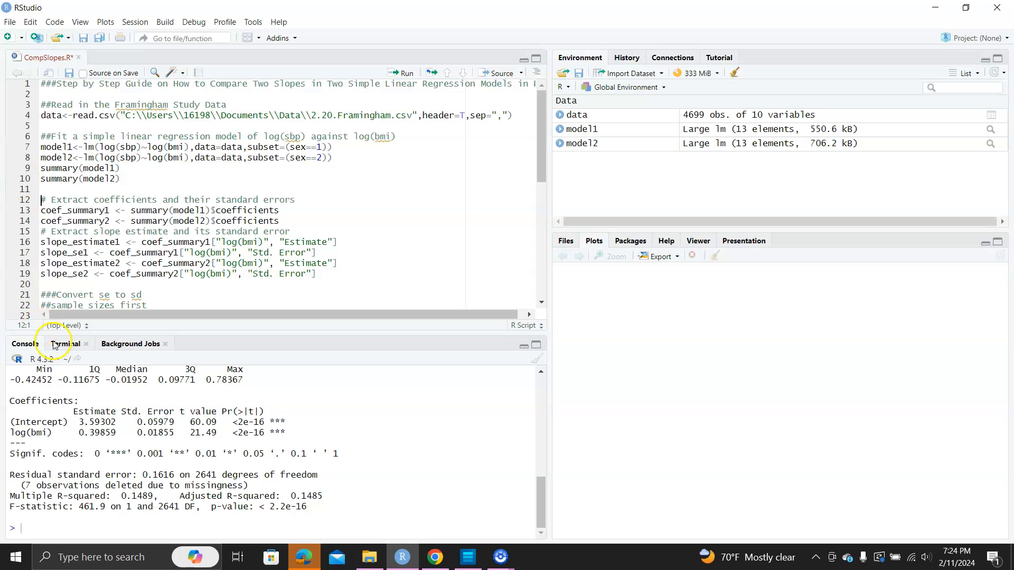
{"action": "mouse_move", "coordinate": [34, 348]}
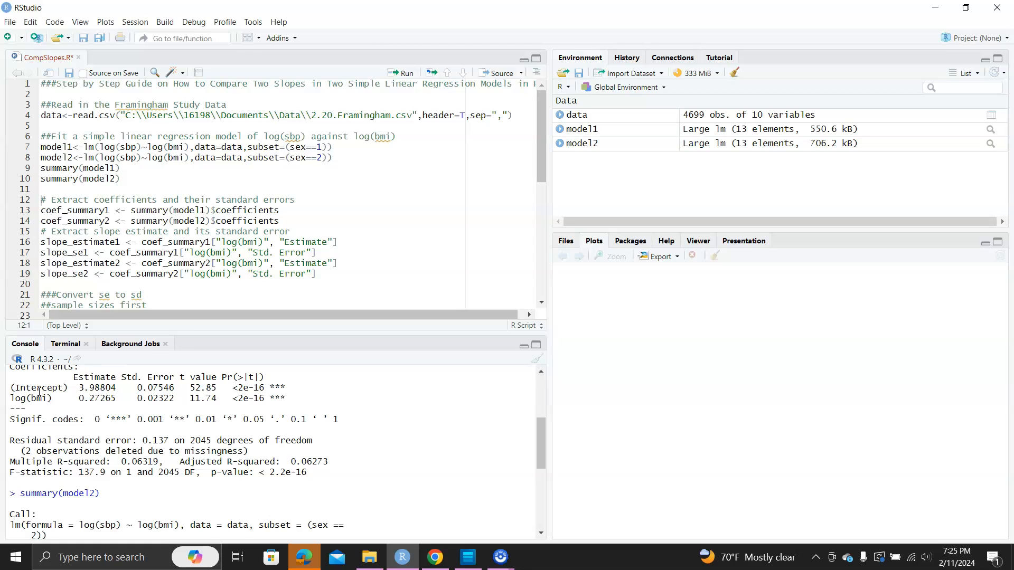
{"action": "scroll", "scroll_direction": "down", "scroll_amount": 3}
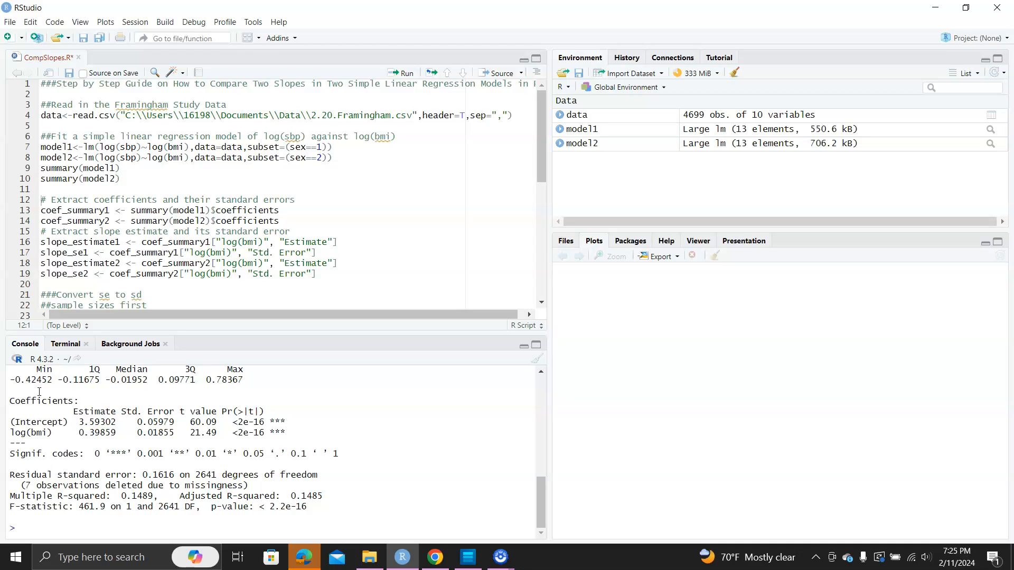
{"action": "scroll", "scroll_direction": "down", "scroll_amount": 3}
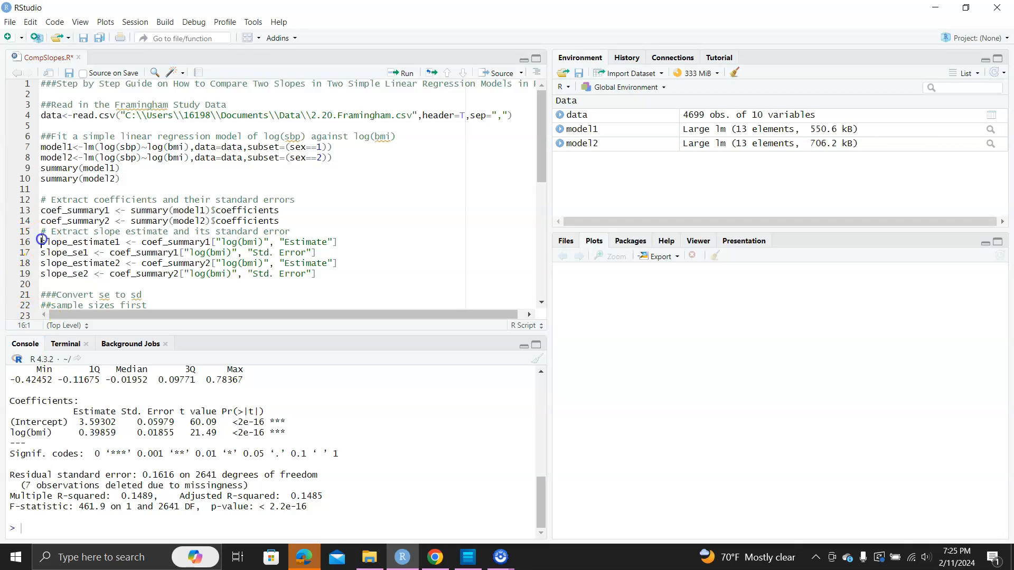
Step: Run lines 13–19 to store coefficient tables, log(bmi) slope estimates and standard errors (0.0232, 0.0185)
{"action": "left_click", "coordinate": [42, 210]}
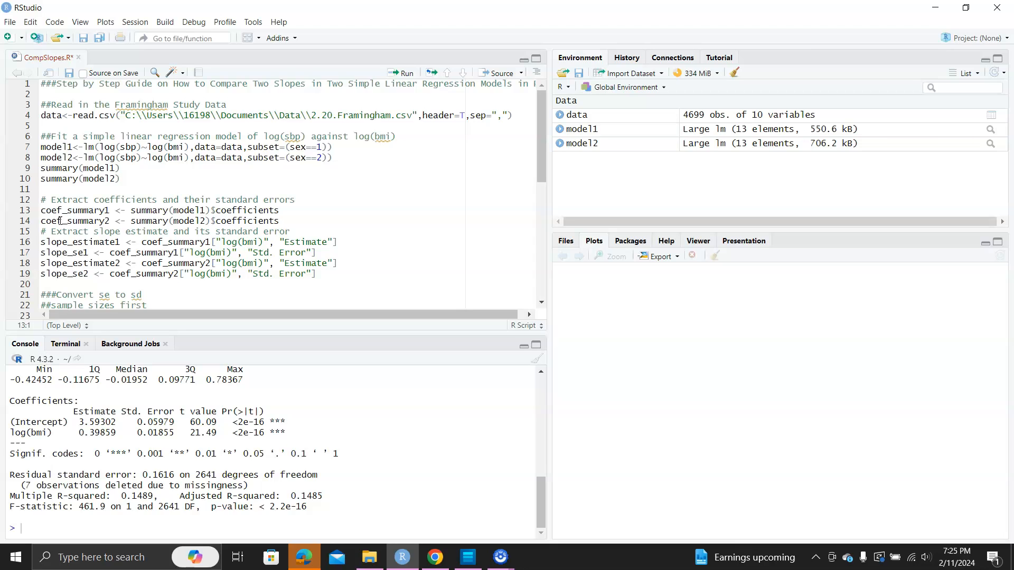
{"action": "left_click", "coordinate": [401, 72]}
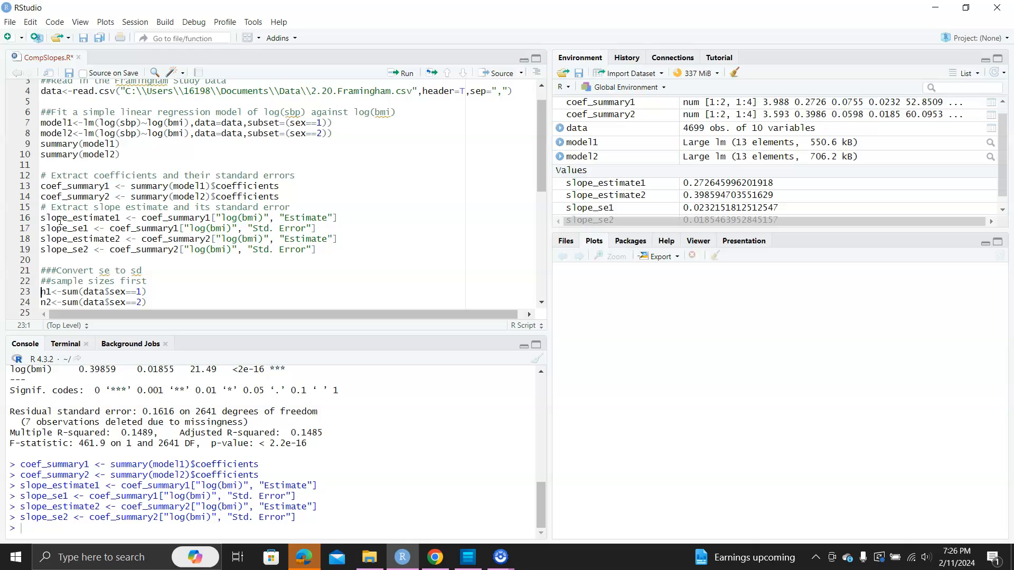
Step: Run the sample-size and SD lines, then complete tsum.test with mean.y=slope_estimate2, s.y=slope_sd2, n.y=n2
{"action": "key", "text": "Return"}
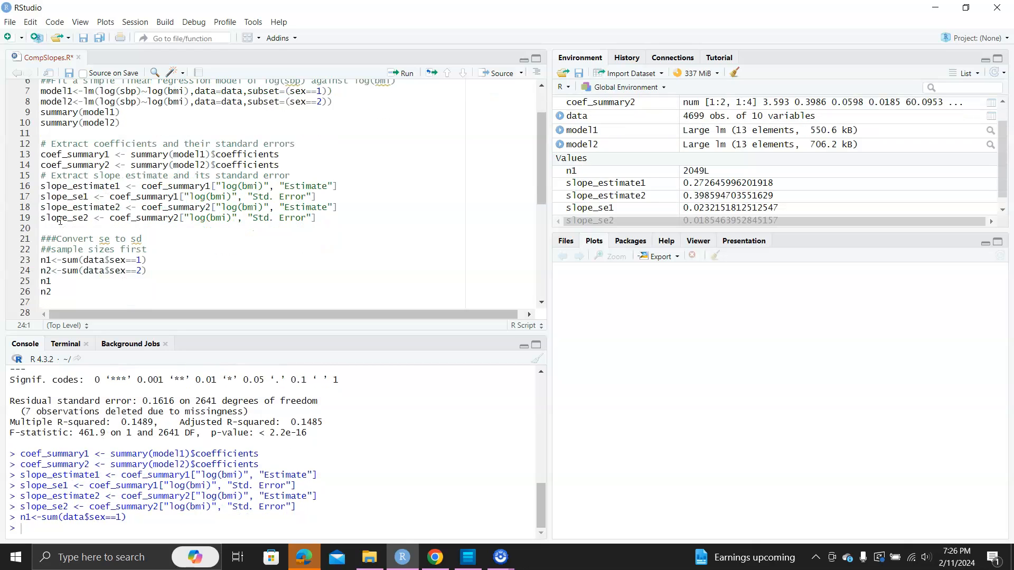
{"action": "key", "text": "Return"}
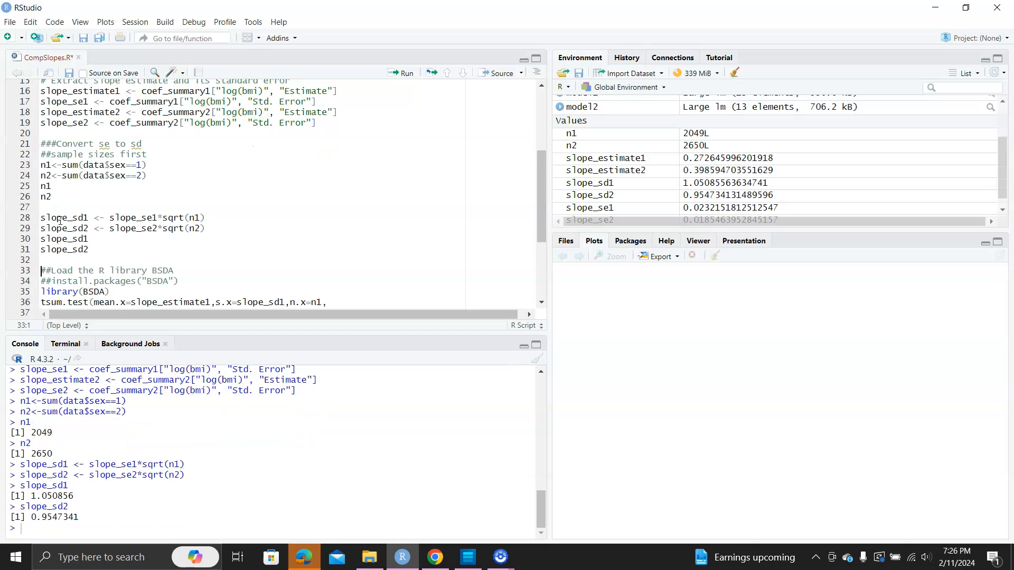
{"action": "type", "text": "mean.y=slope_estimate2,s.y=slope_sd2,n.y=n2)"}
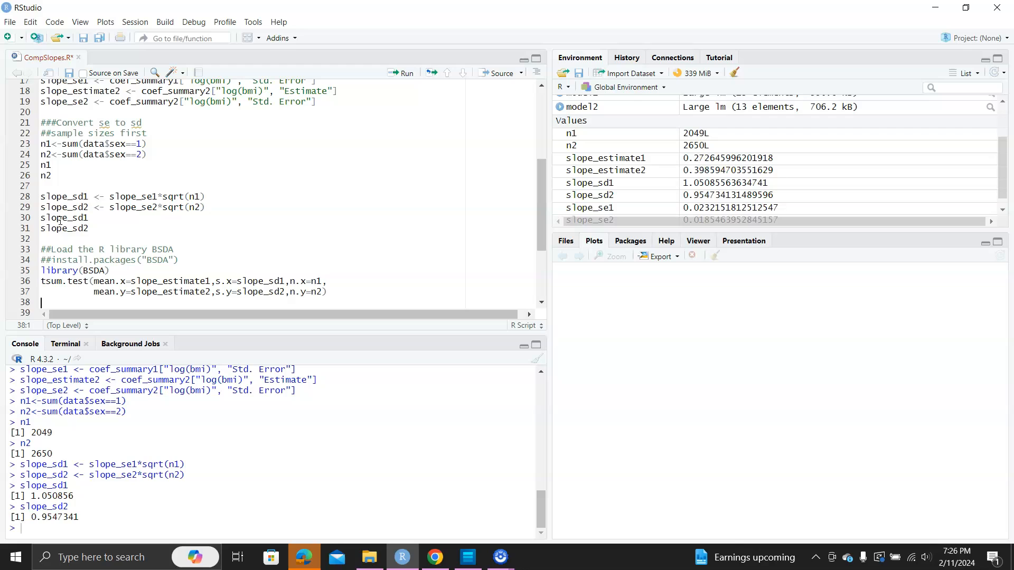